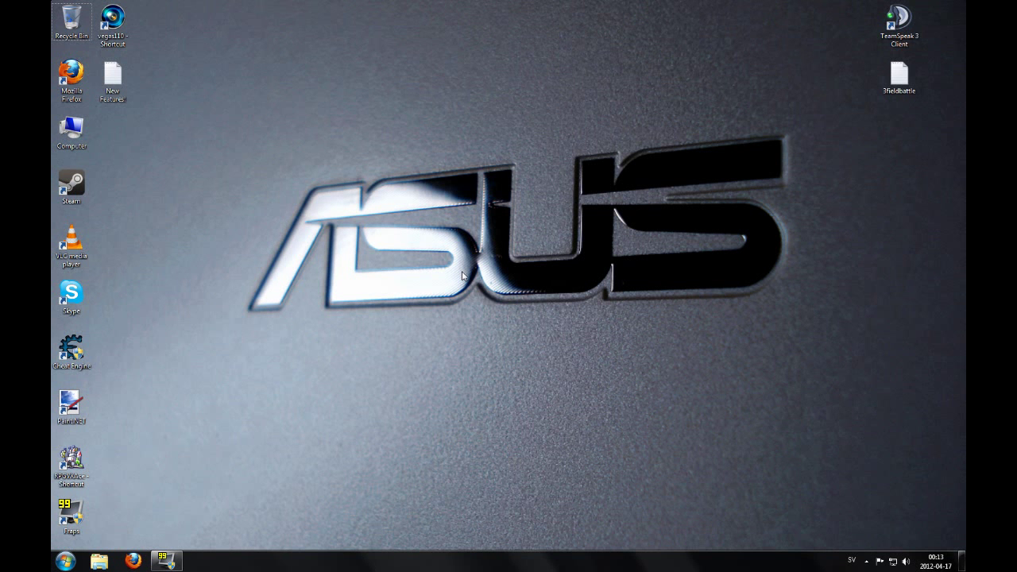
mouse_move(221, 437)
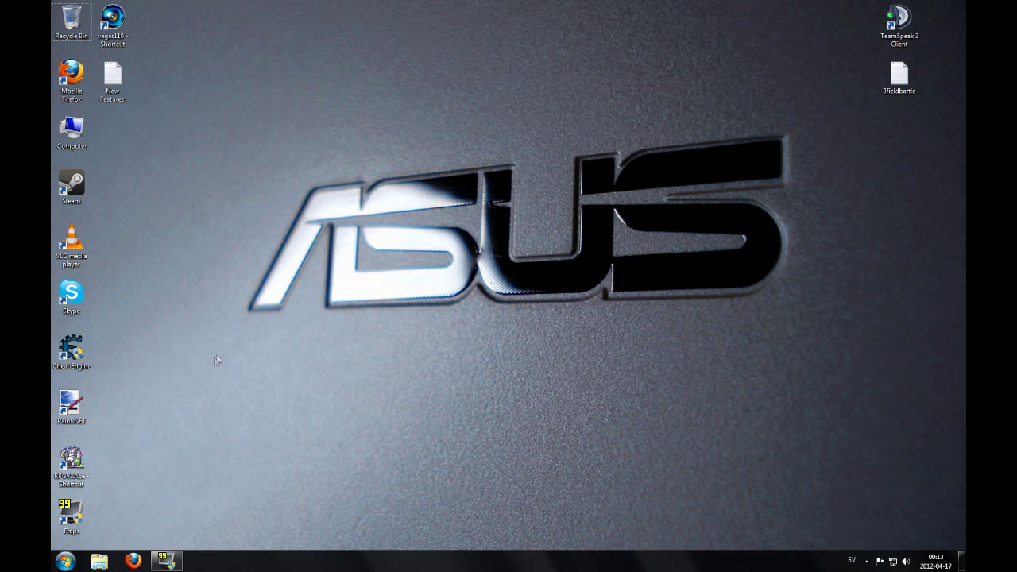
mouse_move(293, 342)
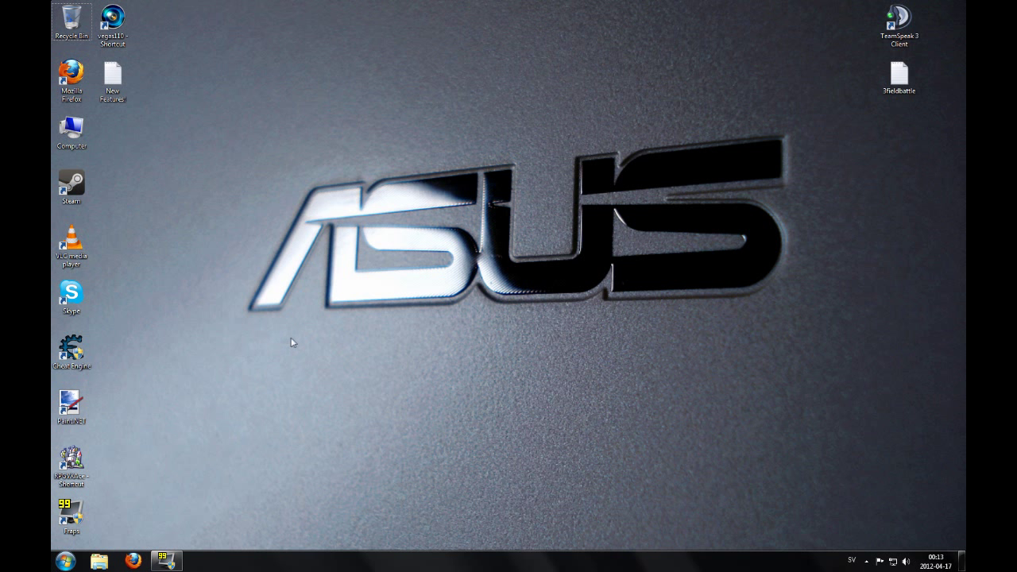
mouse_move(232, 165)
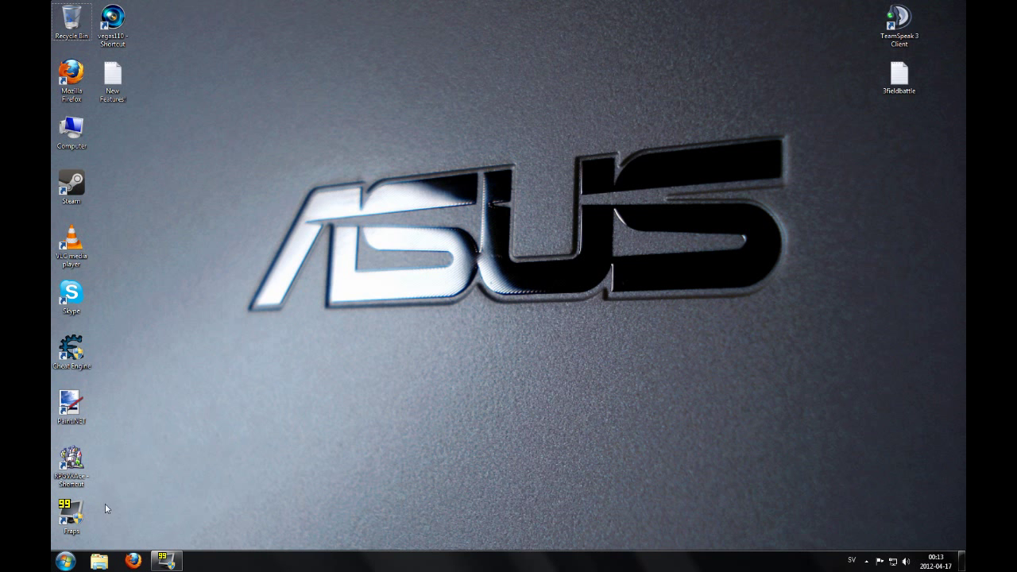
mouse_move(72, 464)
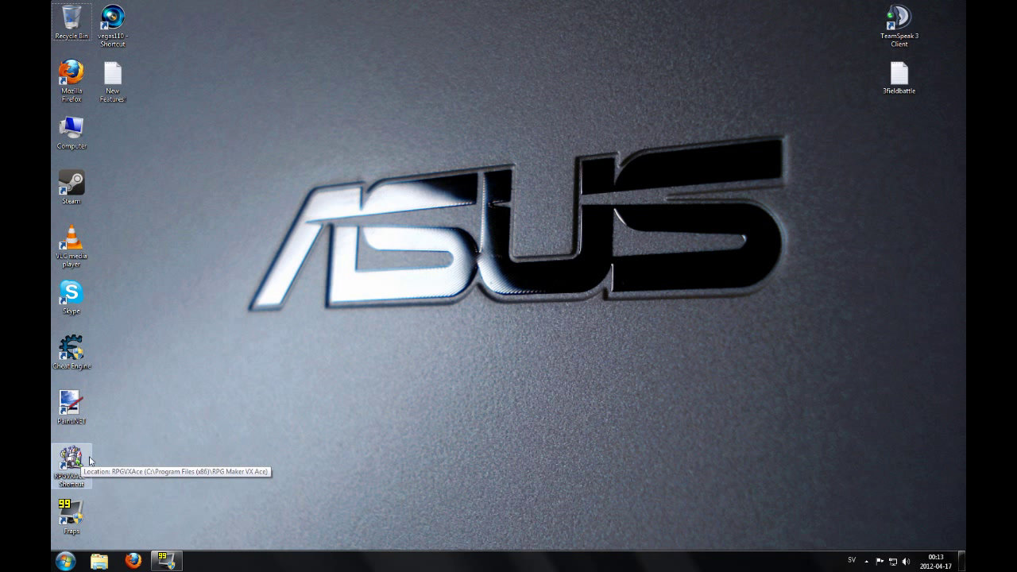
Launch RPG Maker VX Ace and create the new project Project1 with its default map MAP001 open
double_click(70, 464)
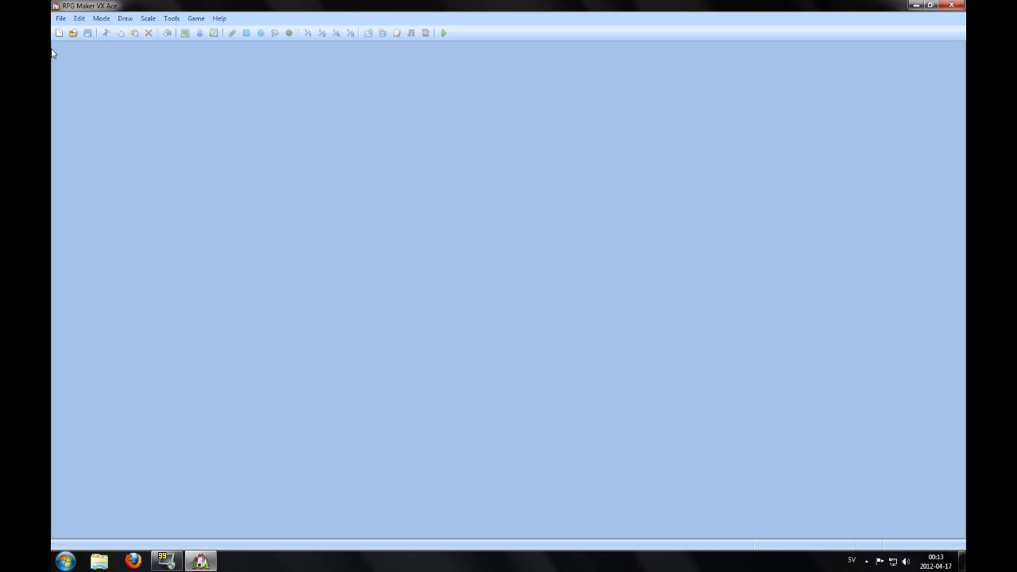
mouse_move(66, 57)
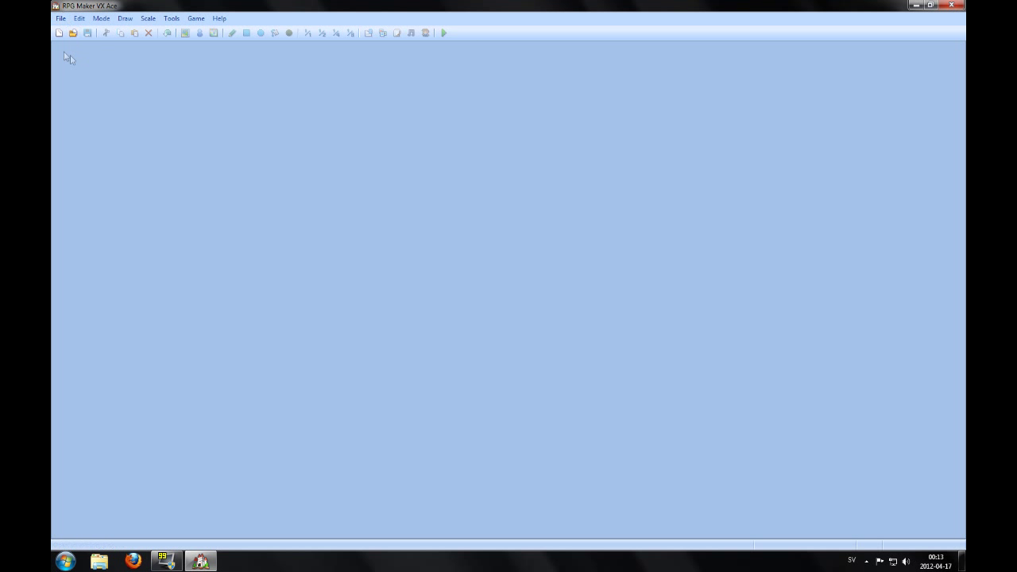
mouse_move(59, 31)
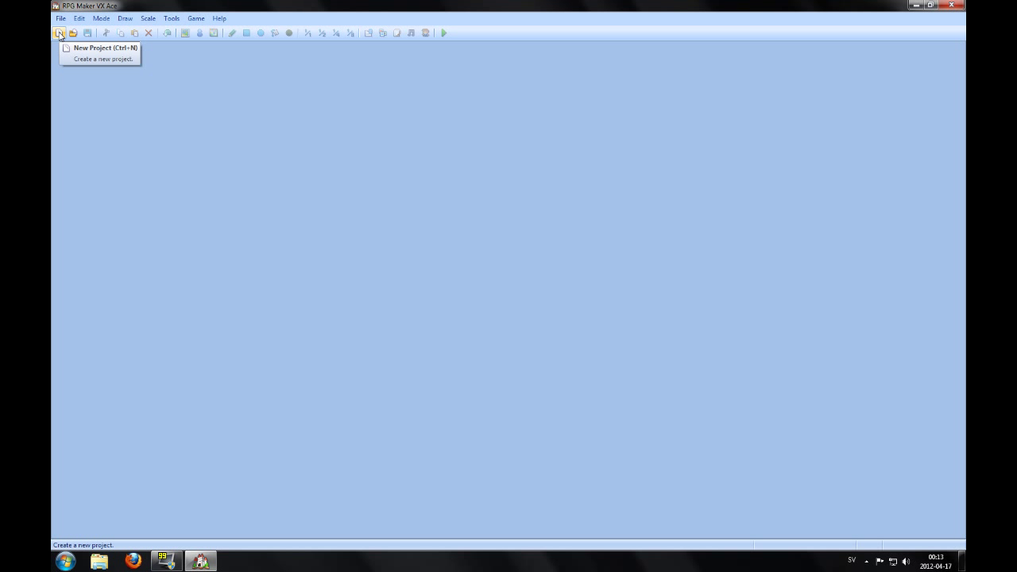
left_click(60, 31)
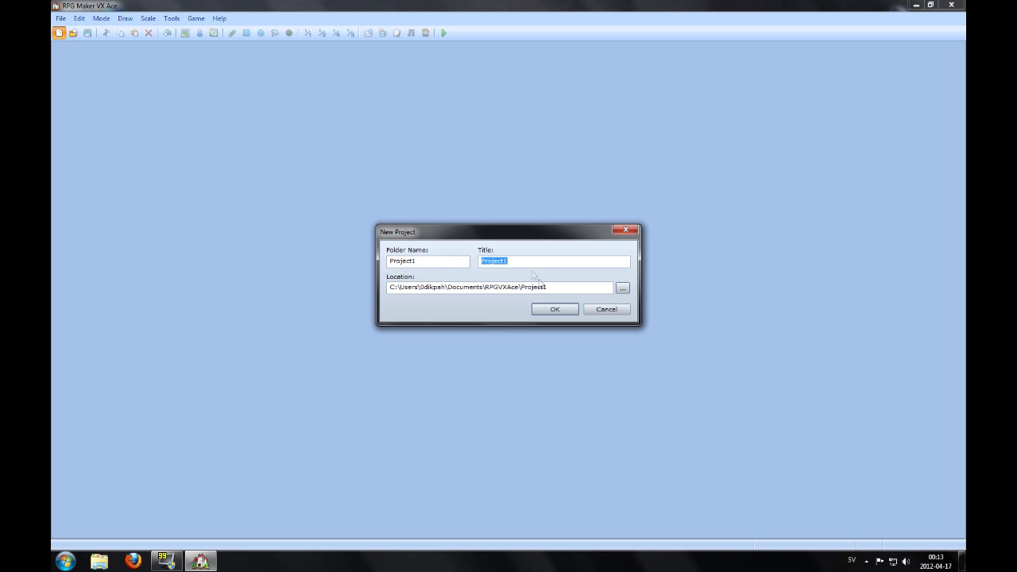
mouse_move(555, 308)
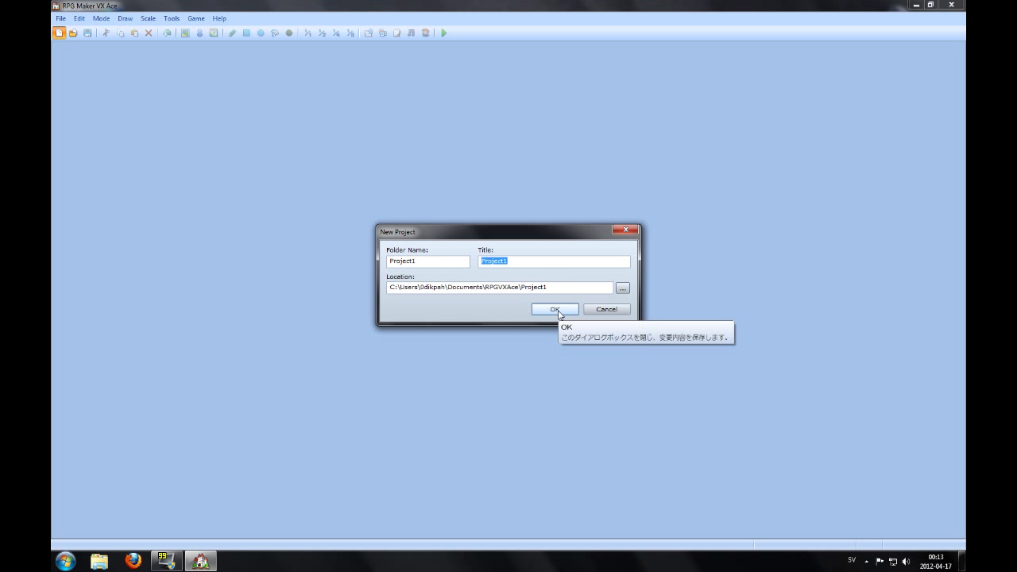
left_click(555, 308)
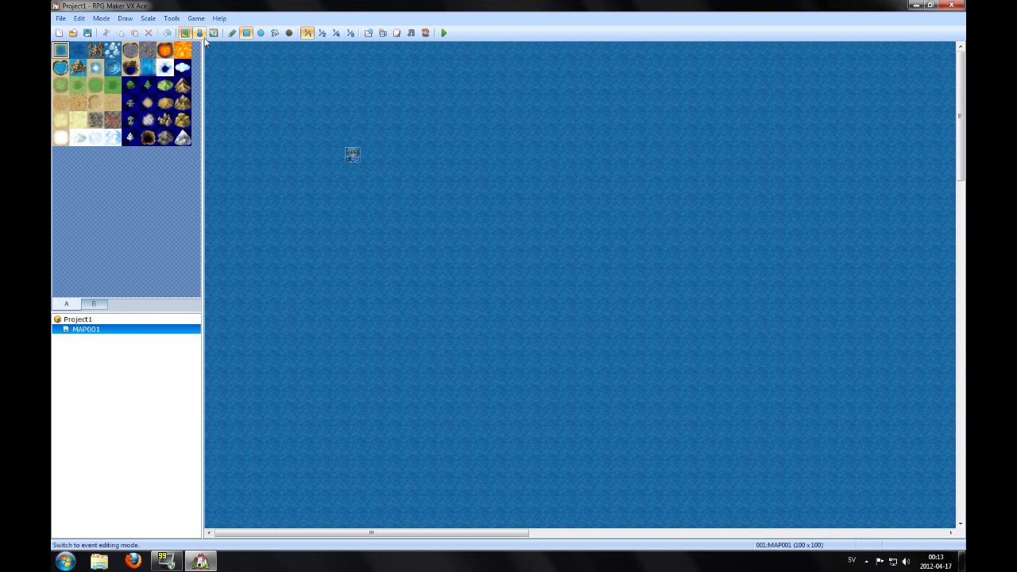
Switch MAP001 to event editing and bring up the Character Generator
left_click(185, 31)
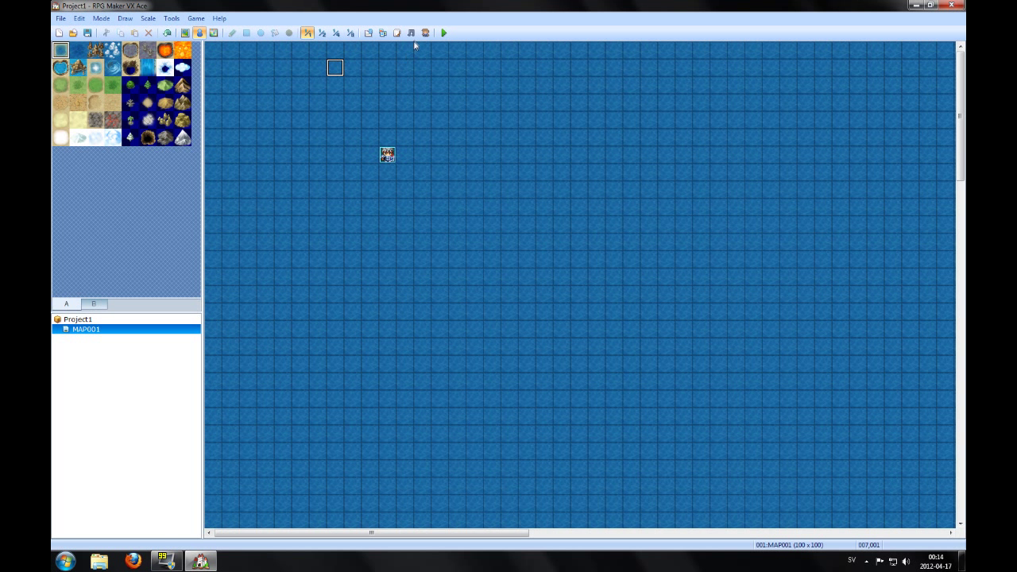
mouse_move(425, 32)
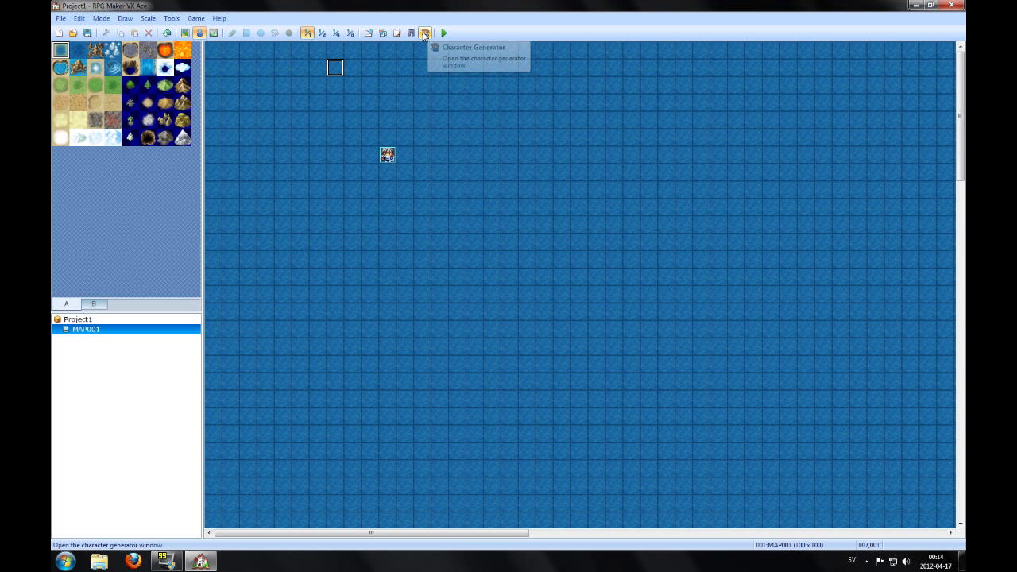
left_click(426, 32)
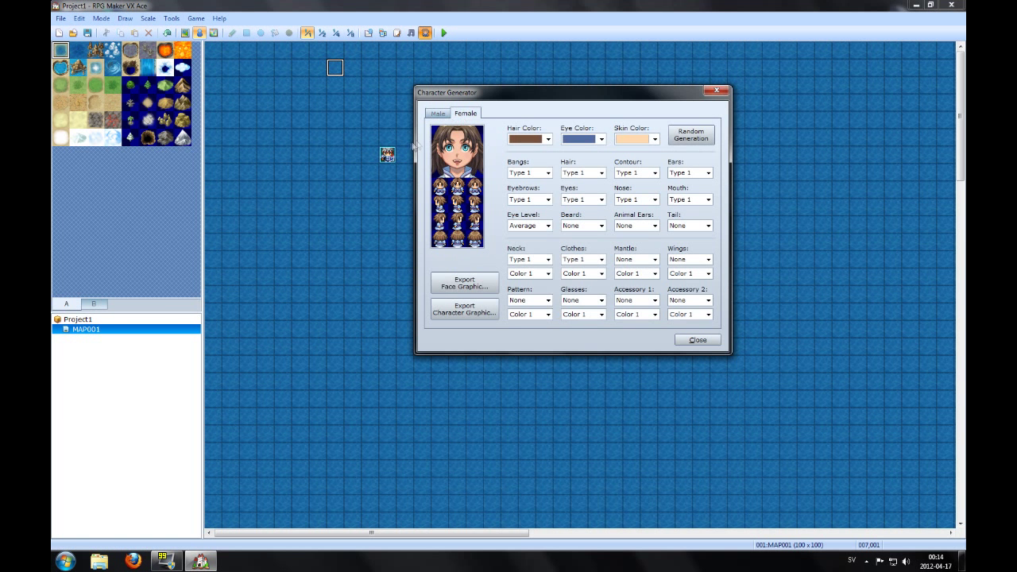
Switch the Character Generator to the Male character preview
left_click(437, 113)
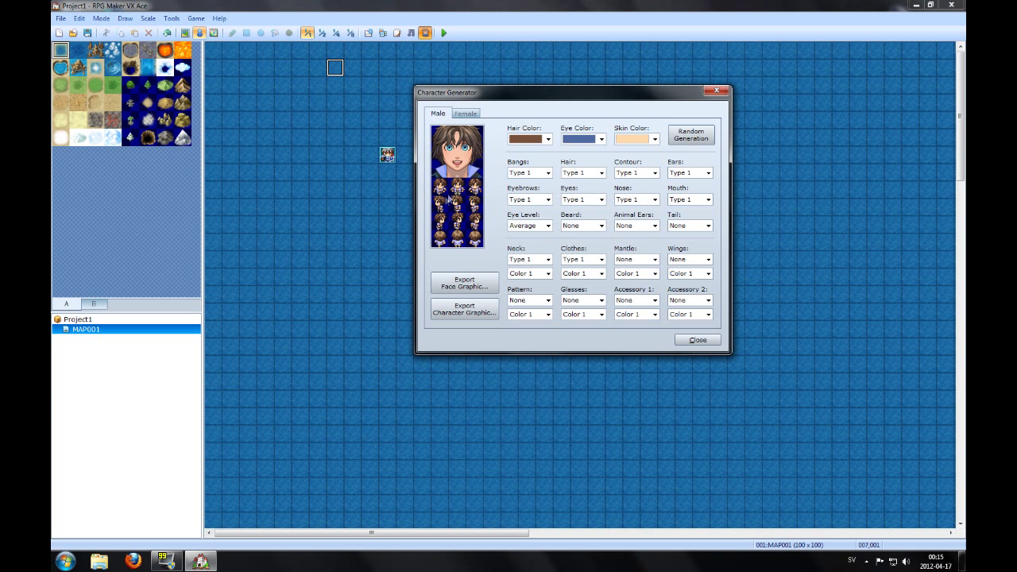
mouse_move(539, 162)
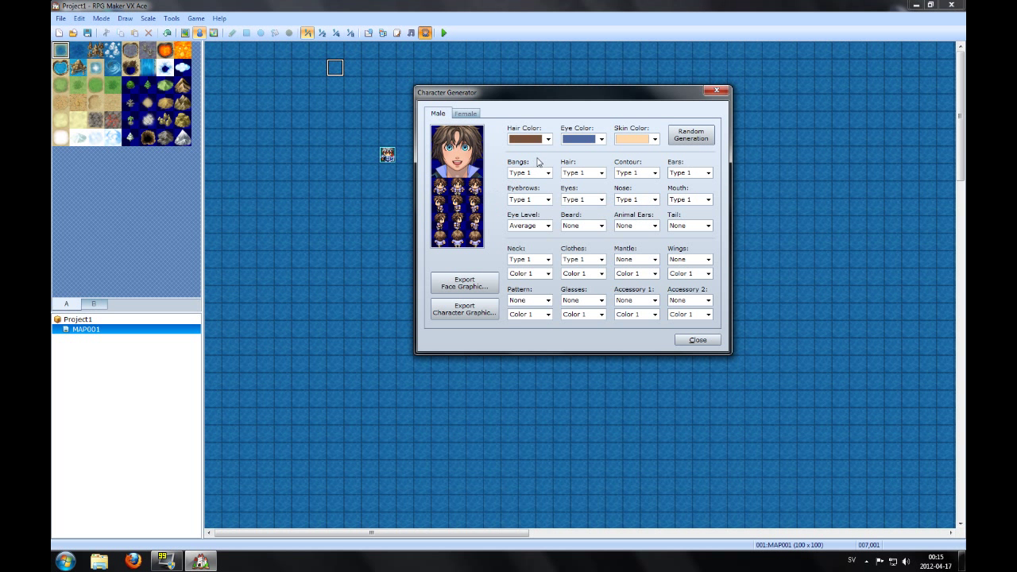
mouse_move(547, 125)
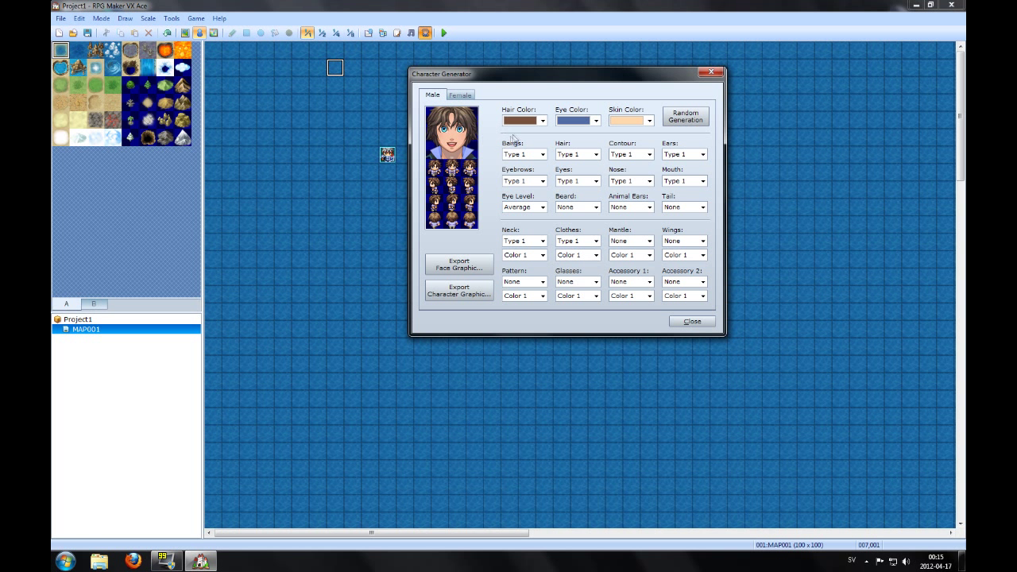
Give the male character blue hair, red eyes and a darker skin tone
left_click(543, 120)
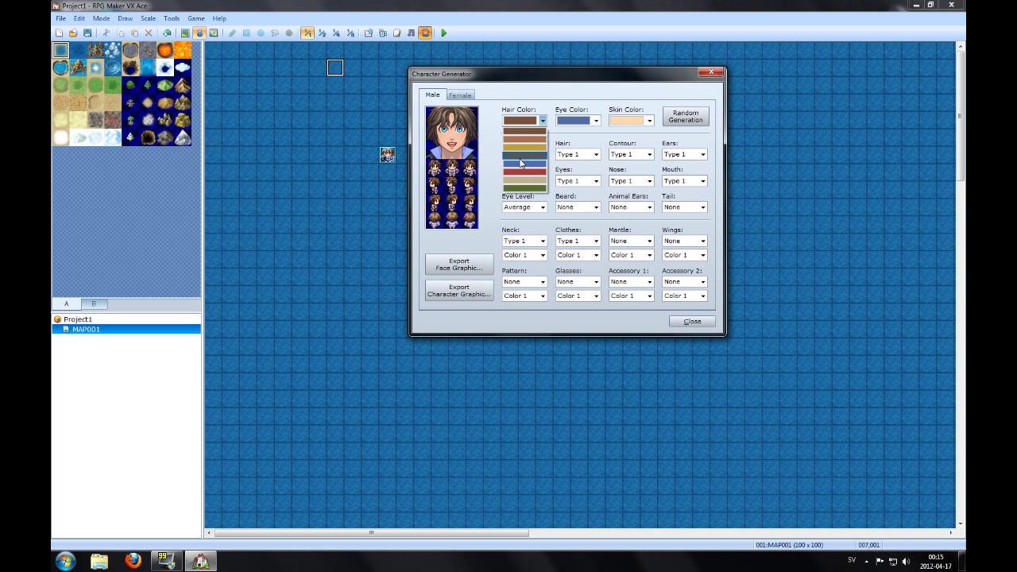
left_click(520, 120)
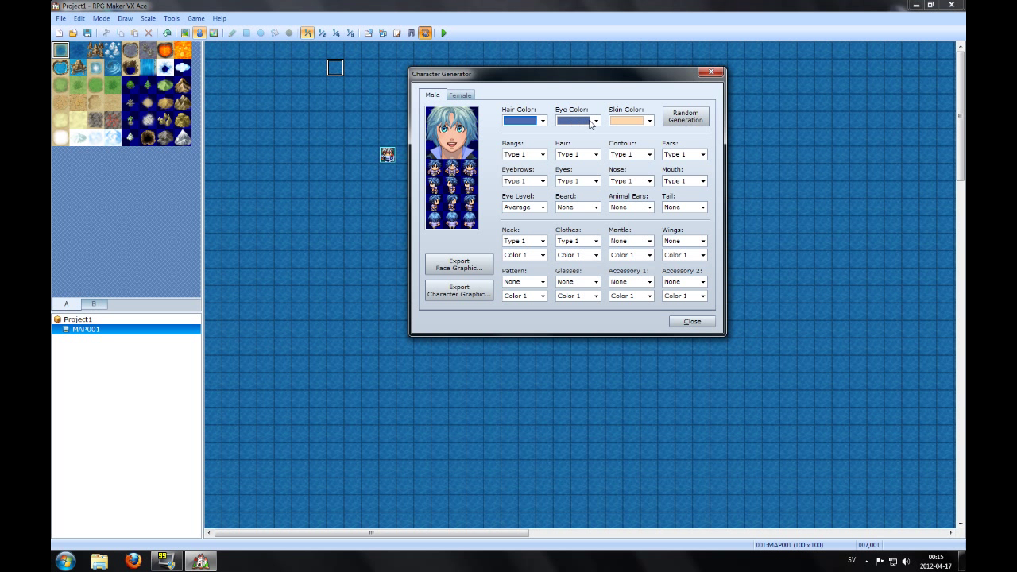
left_click(575, 121)
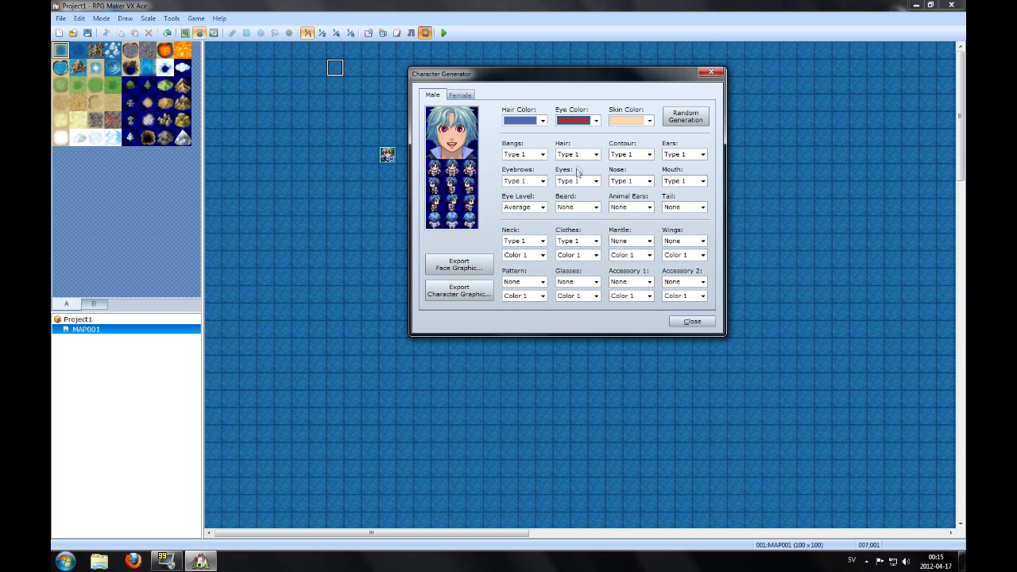
left_click(649, 121)
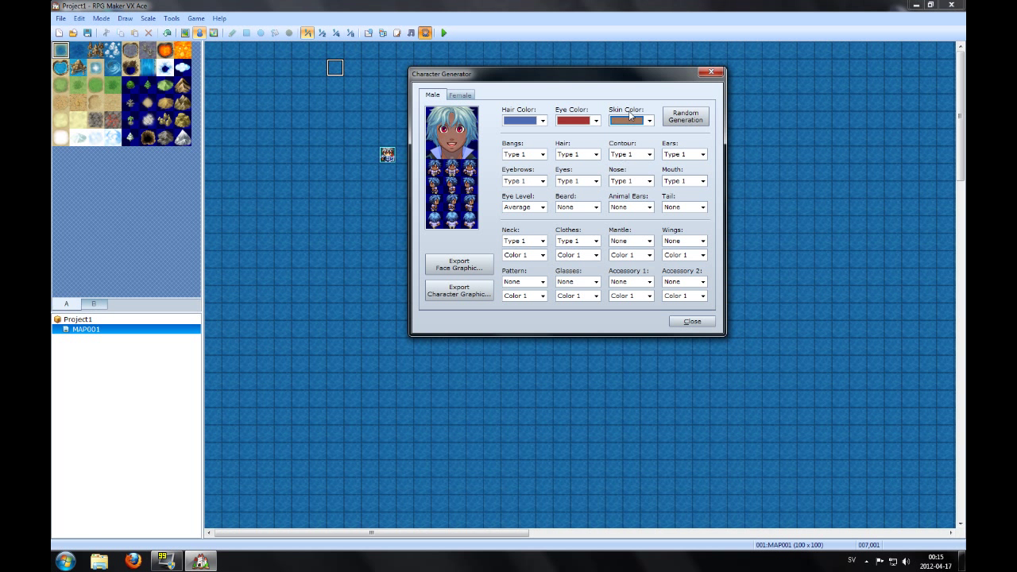
Choose a different bang style and ear style, then start on the nose style
left_click(544, 154)
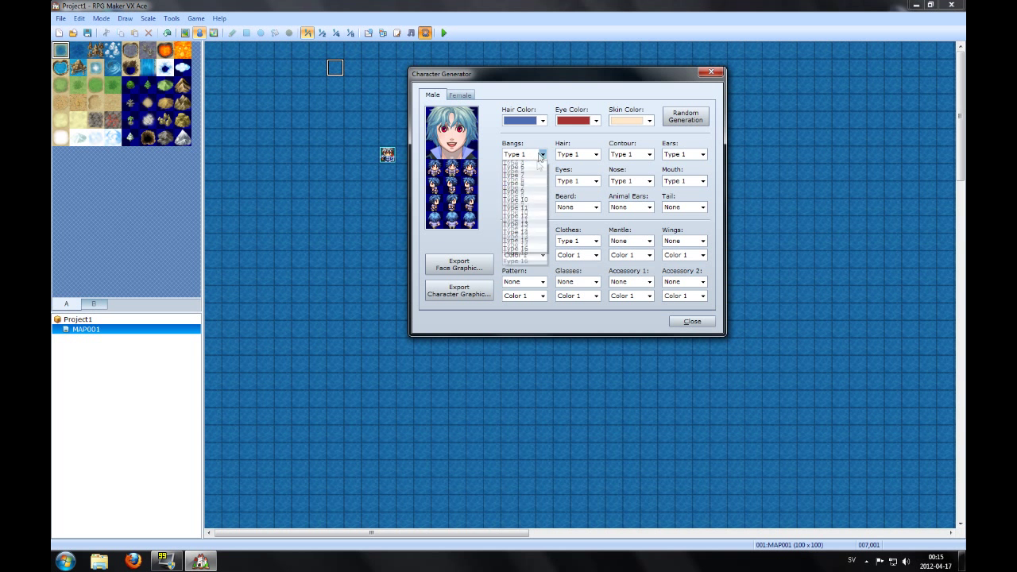
left_click(594, 154)
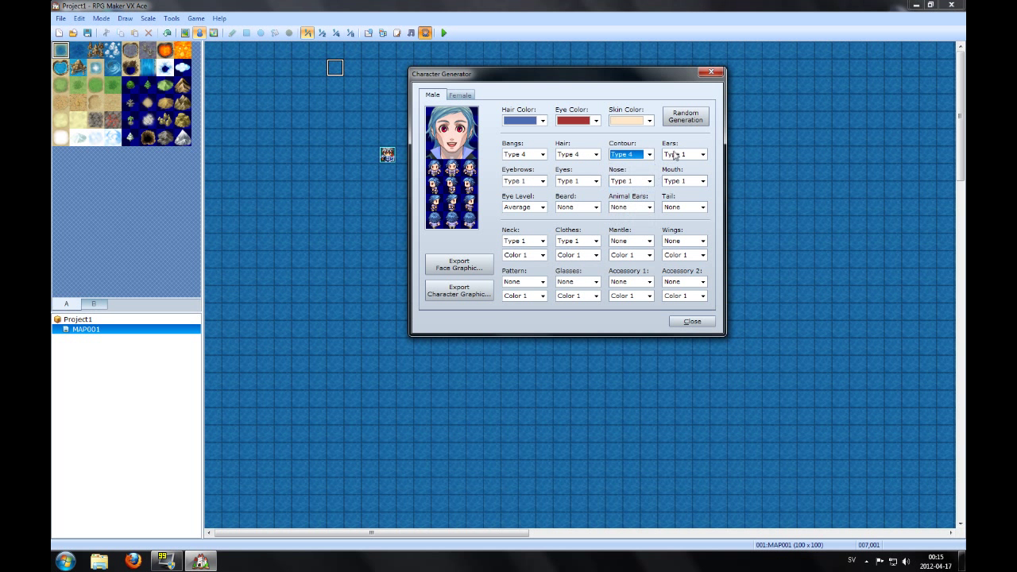
left_click(680, 154)
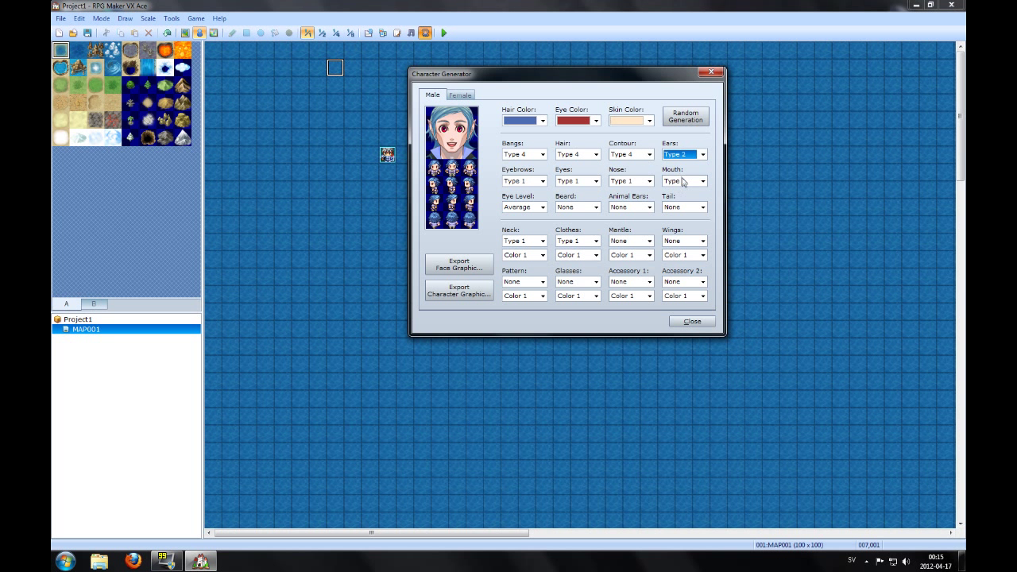
left_click(648, 181)
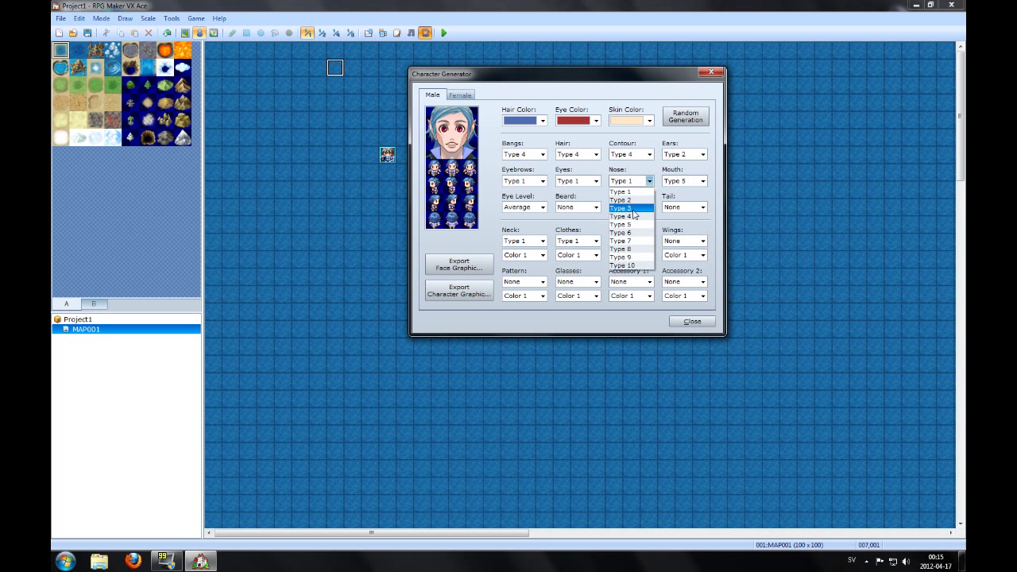
Pick a new nose, re-add the mantle with wings, and set the wing colour to Color 3
left_click(621, 207)
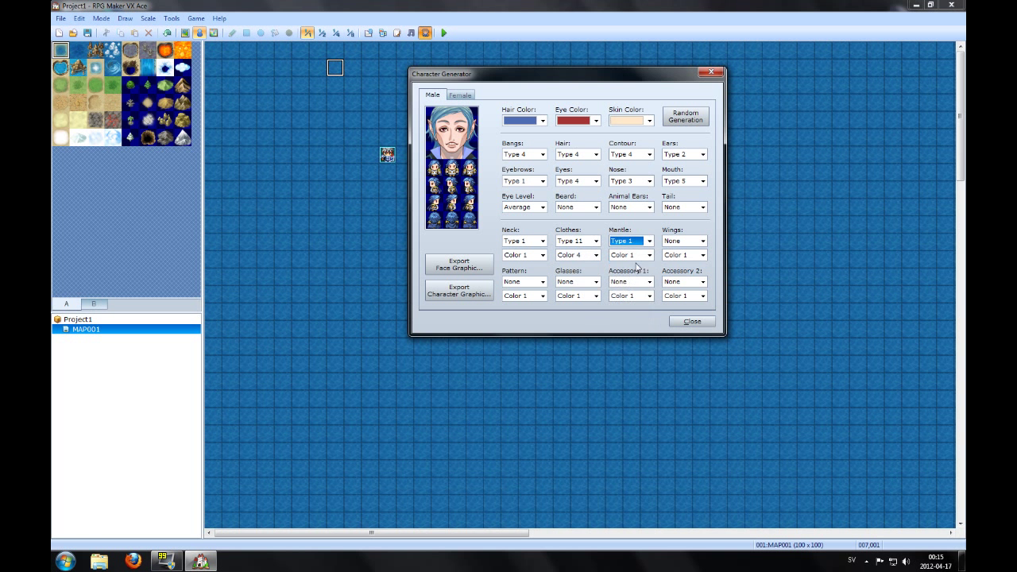
left_click(630, 242)
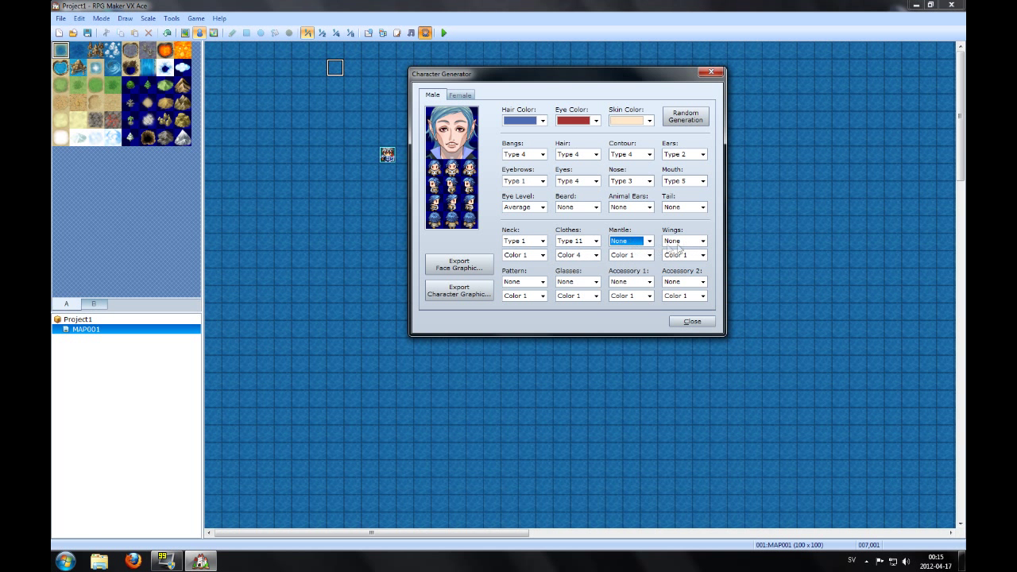
left_click(680, 242)
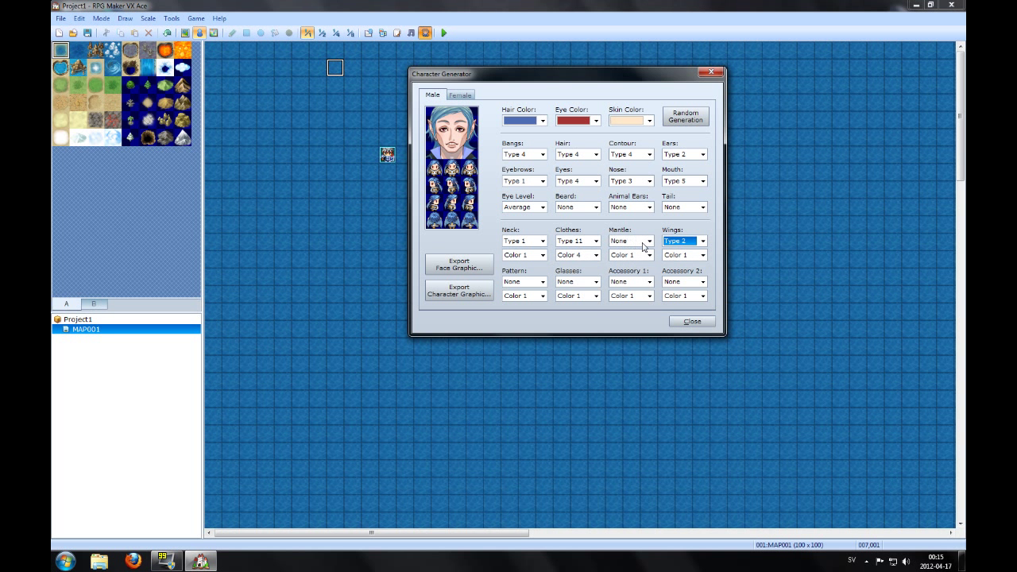
left_click(627, 241)
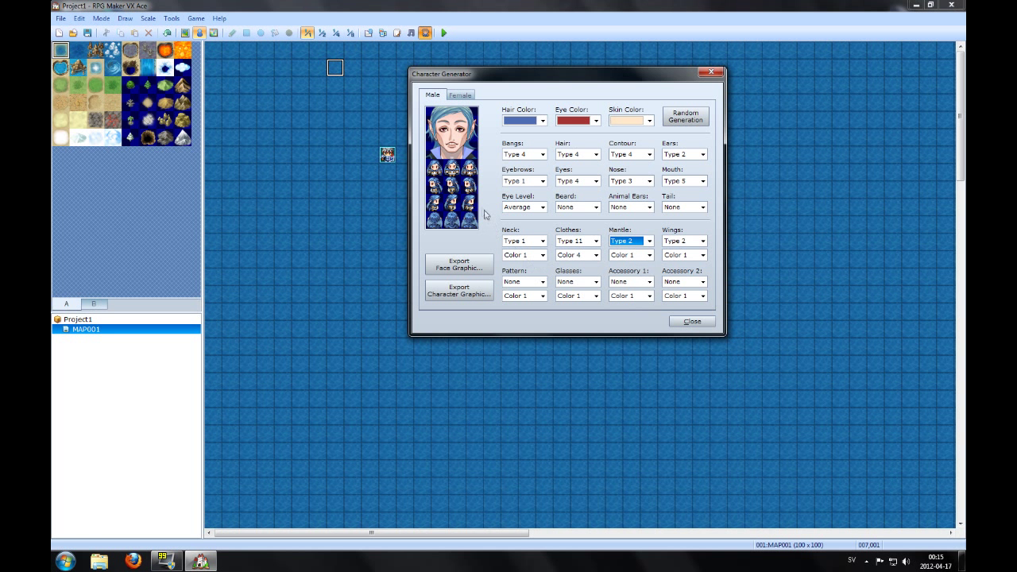
left_click(648, 254)
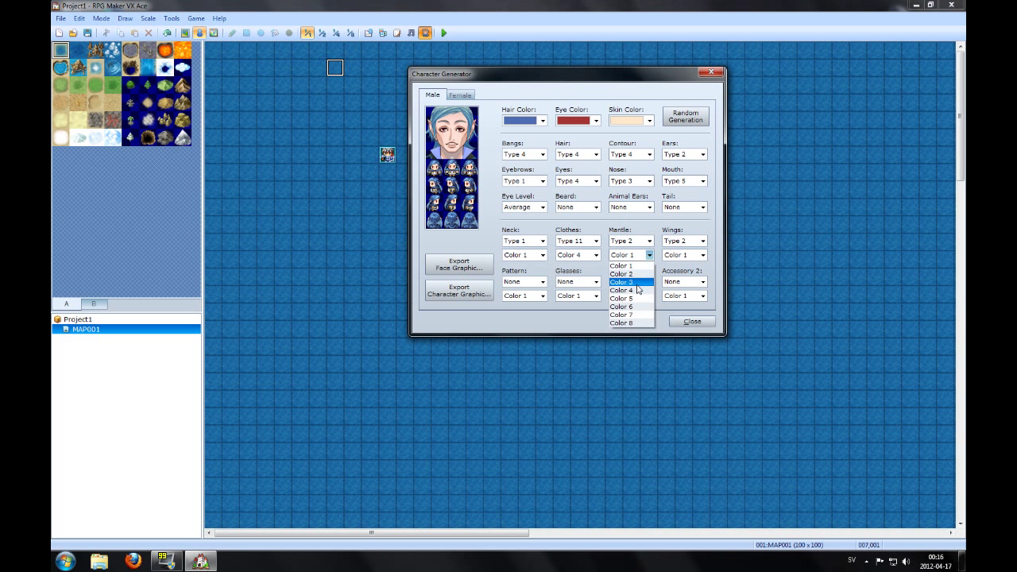
left_click(621, 283)
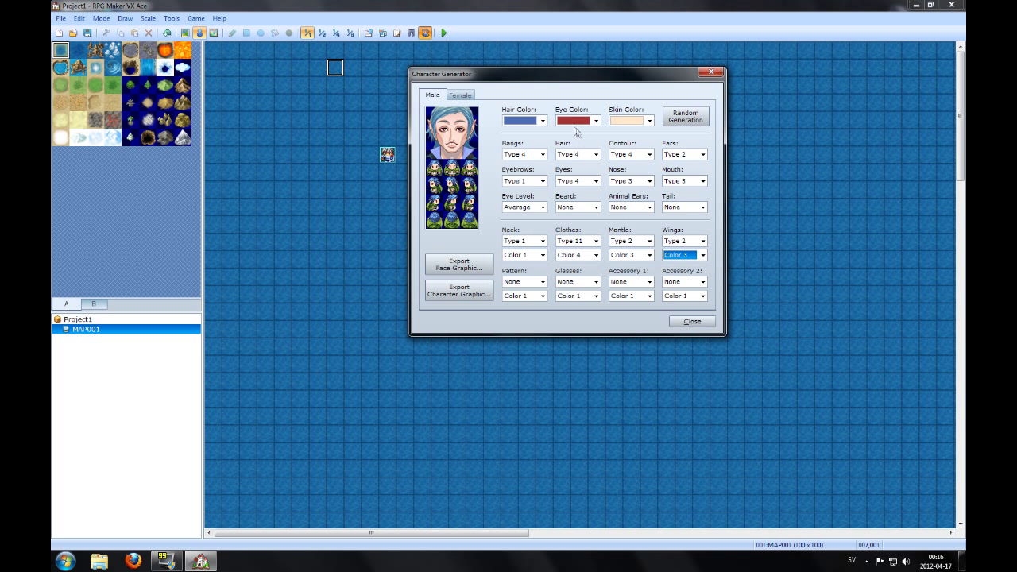
mouse_move(709, 110)
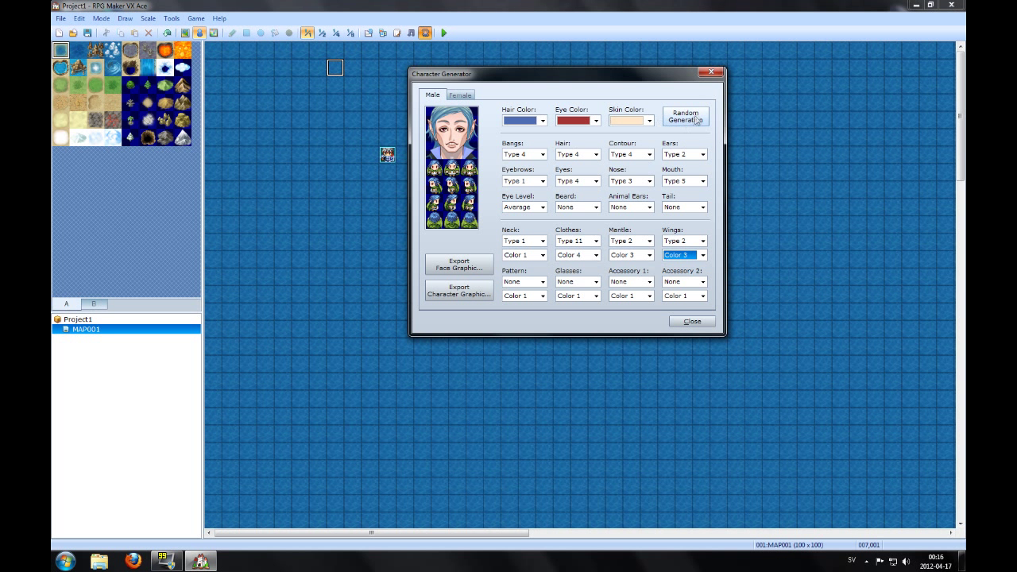
Run Random Generation repeatedly until a blond, green-eyed male character appears
left_click(685, 116)
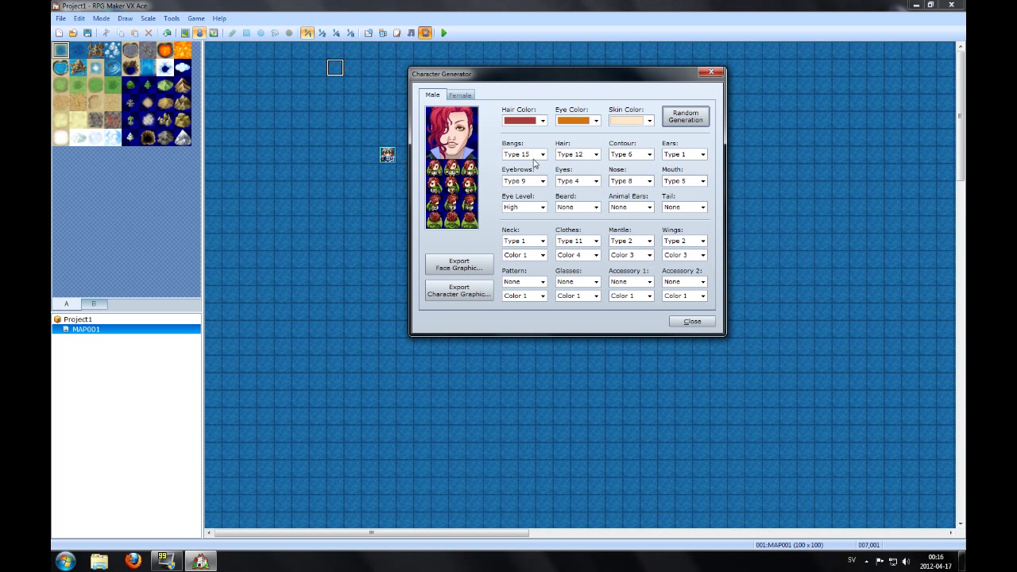
mouse_move(740, 132)
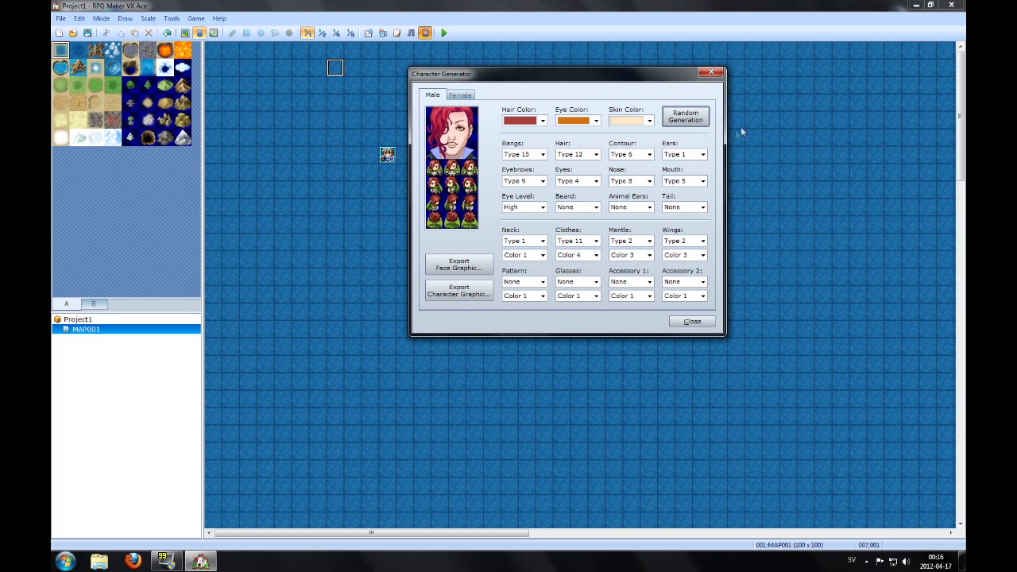
left_click(686, 116)
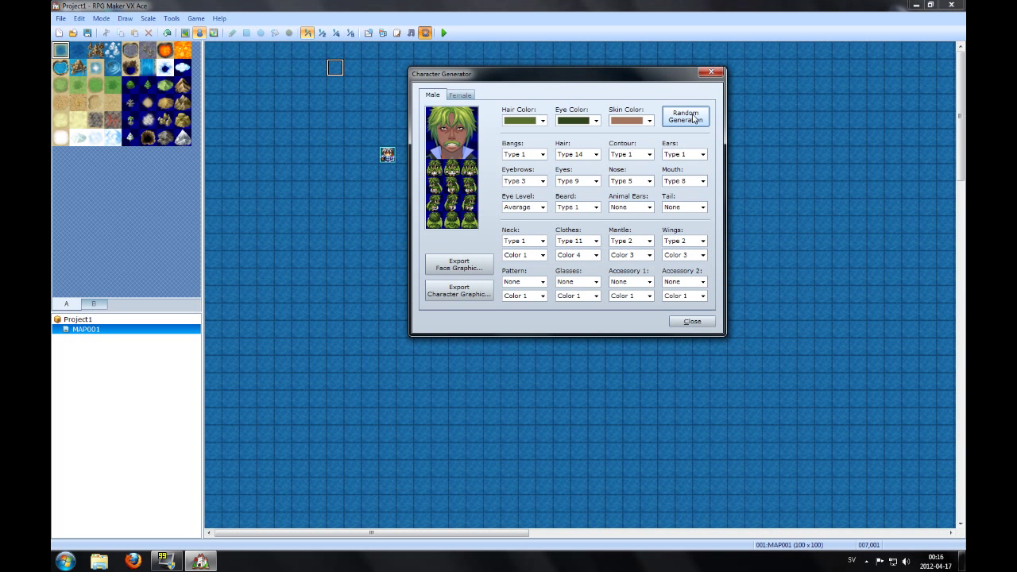
left_click(685, 114)
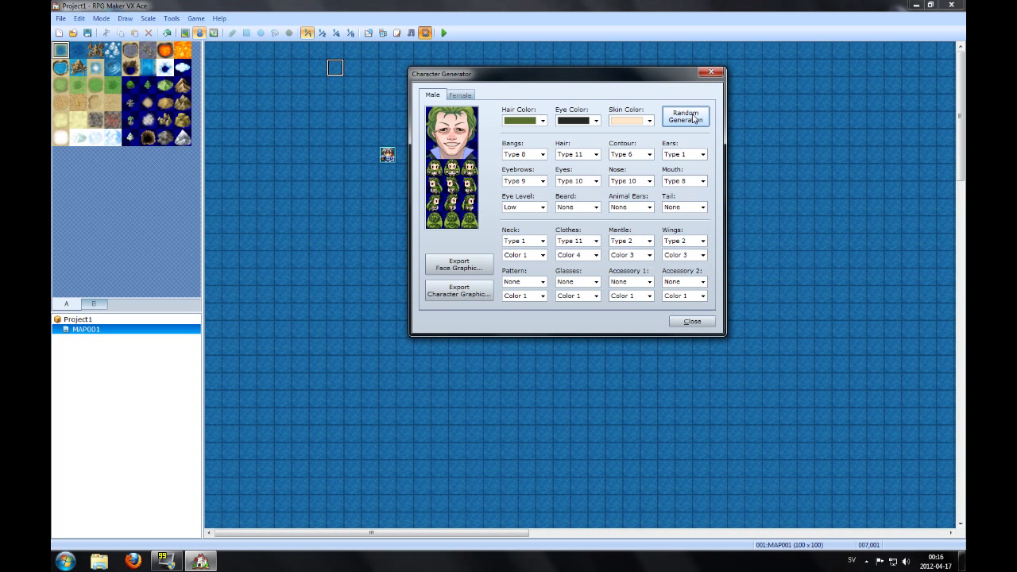
left_click(685, 116)
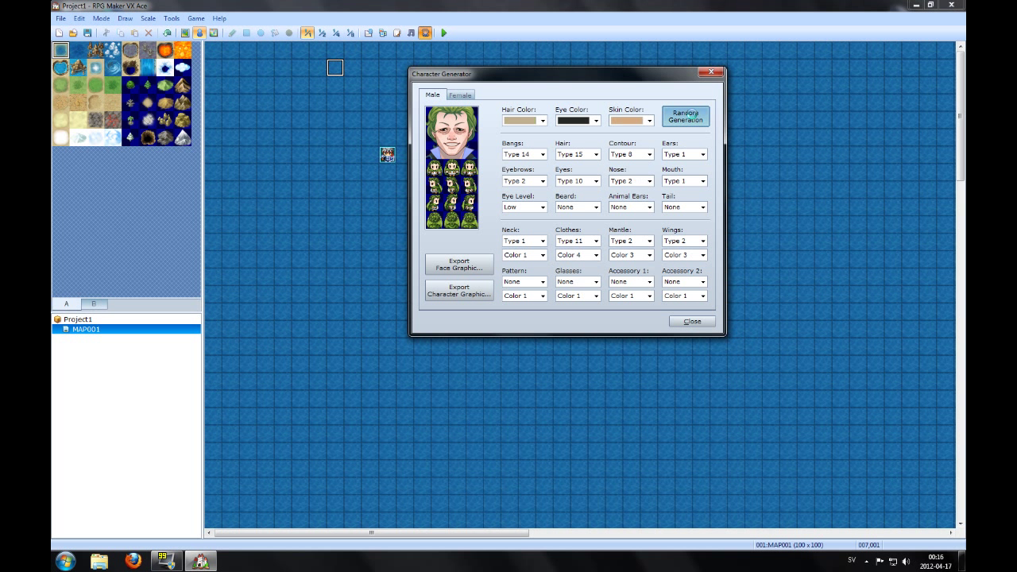
left_click(685, 116)
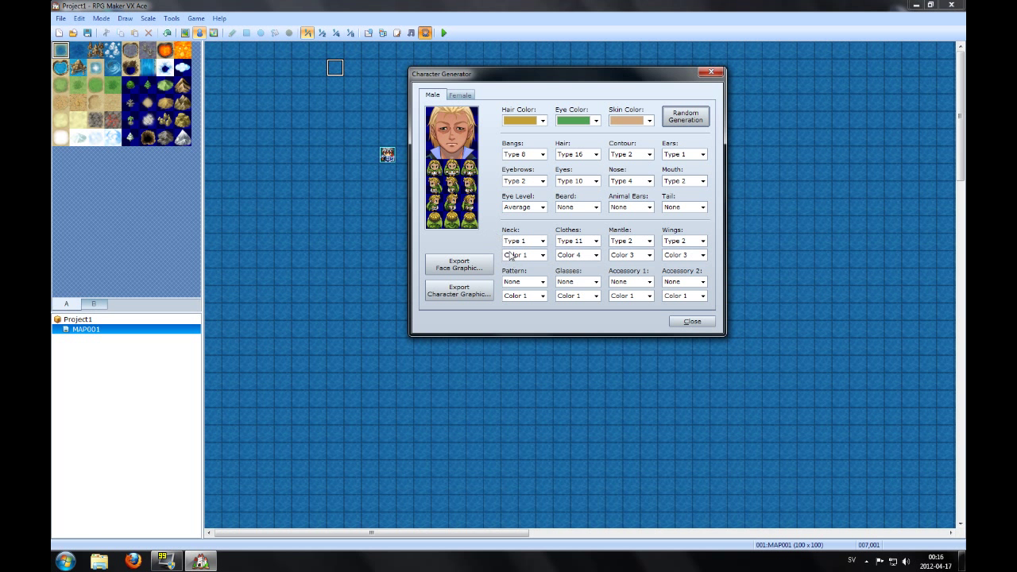
mouse_move(527, 189)
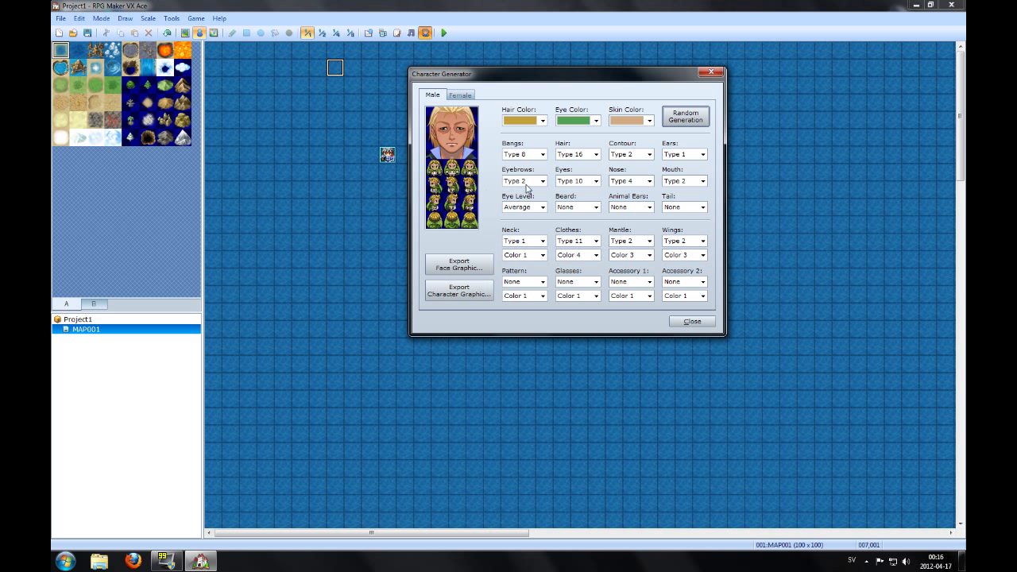
mouse_move(457, 264)
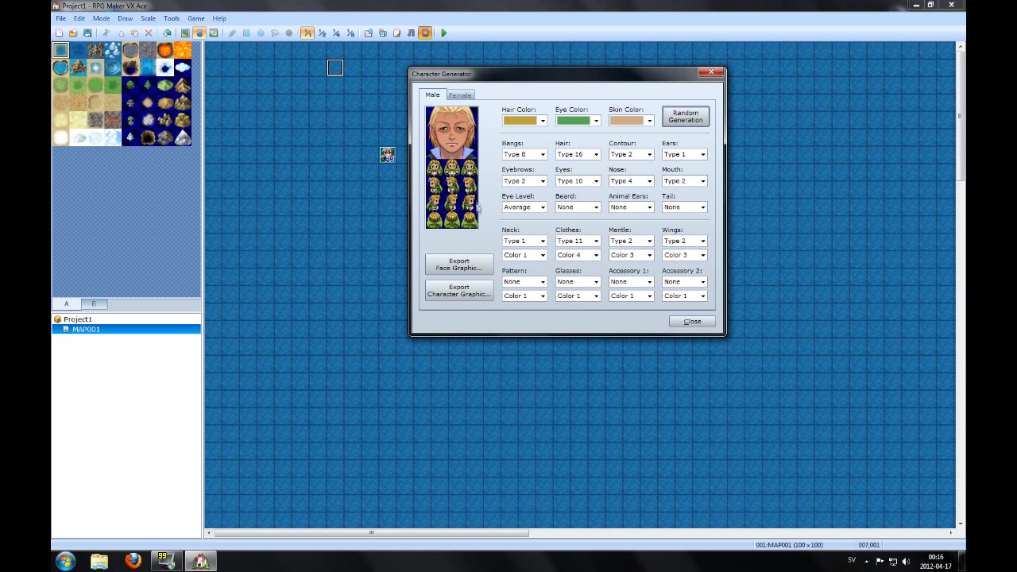
mouse_move(459, 264)
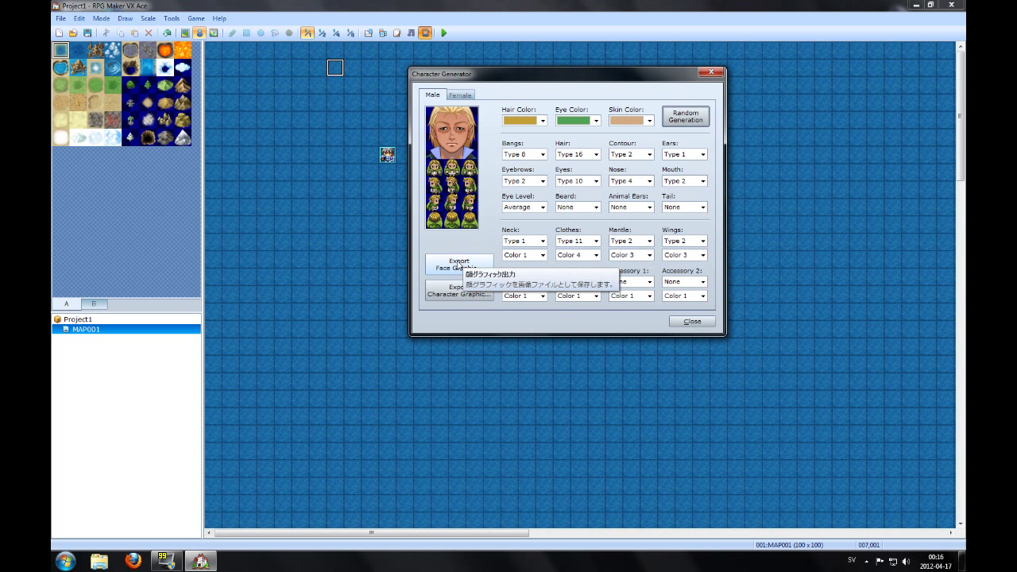
Export the face graphic as 'bla' into Project1's Faces folder
left_click(458, 264)
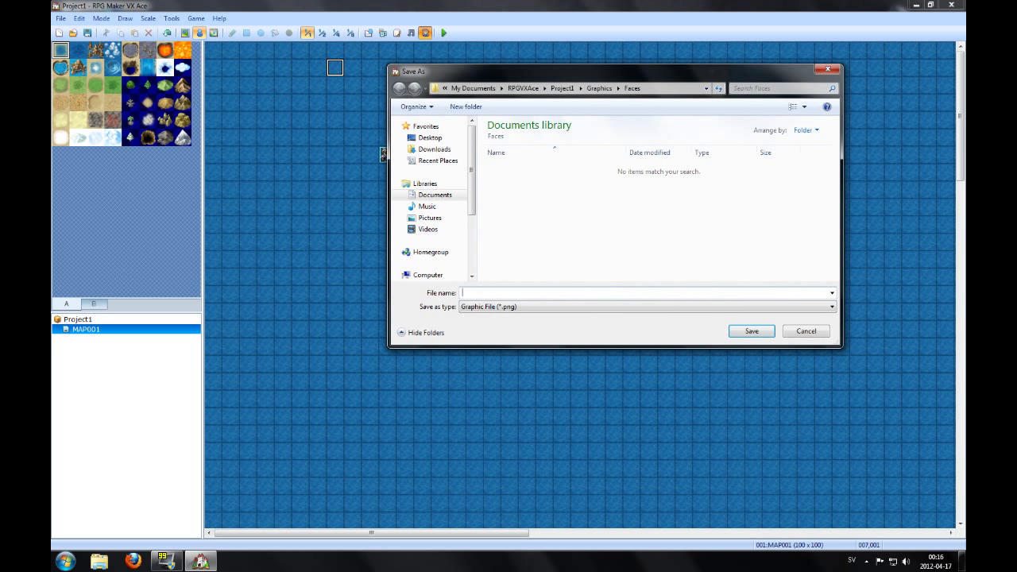
type("blablabla")
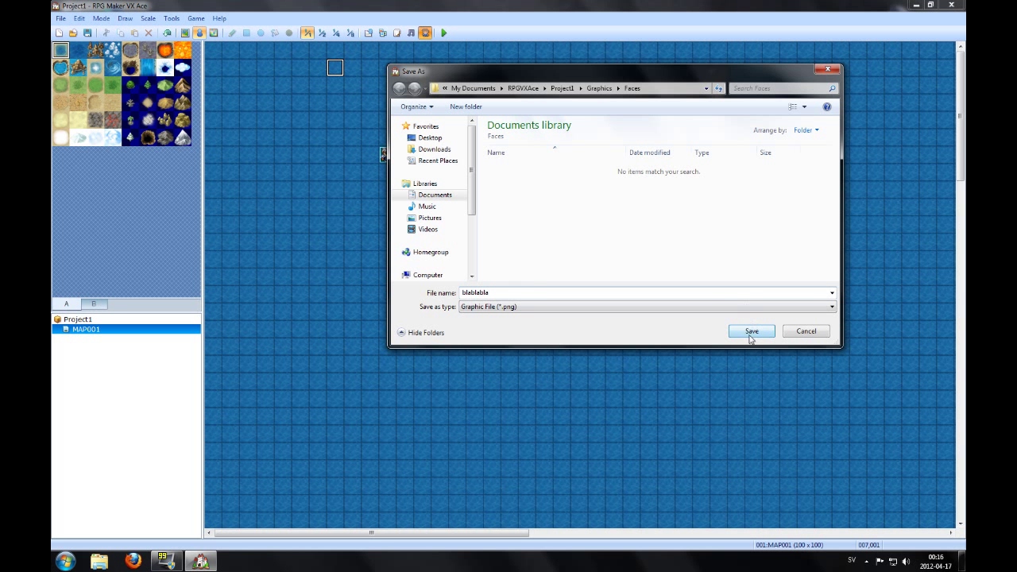
left_click(750, 331)
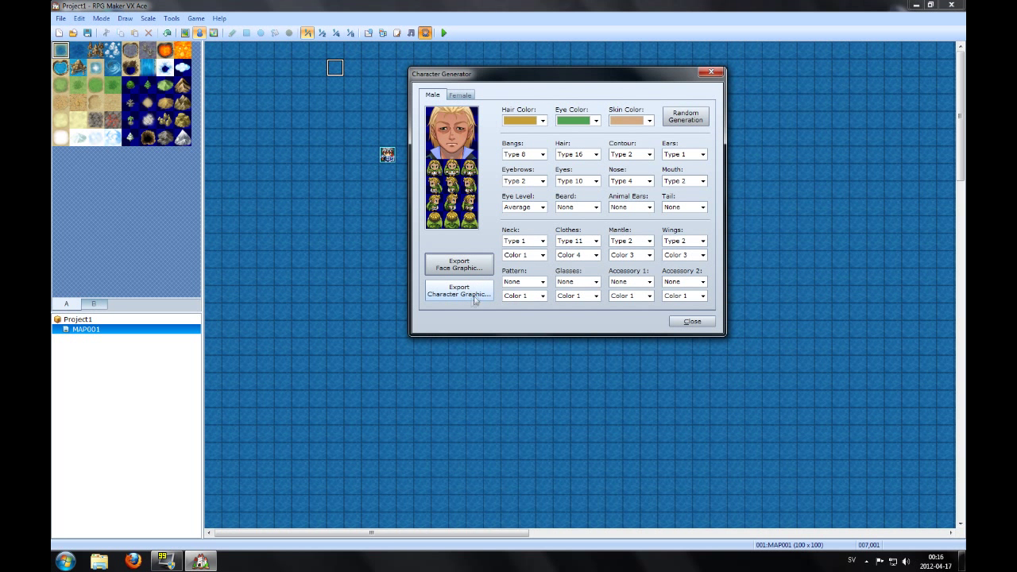
Export the character graphic as 'blabl' into the Characters folder
left_click(458, 290)
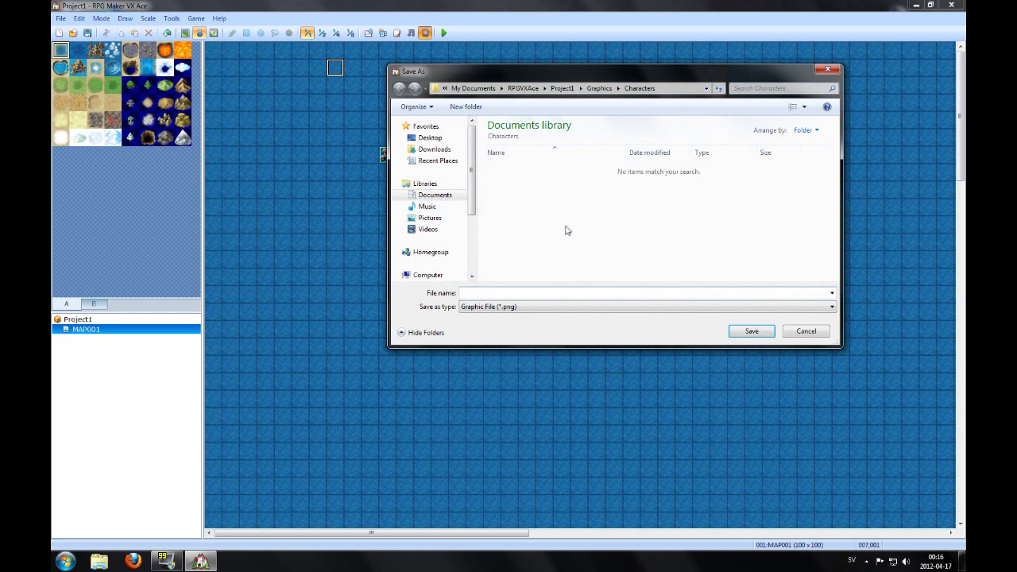
type("blabl")
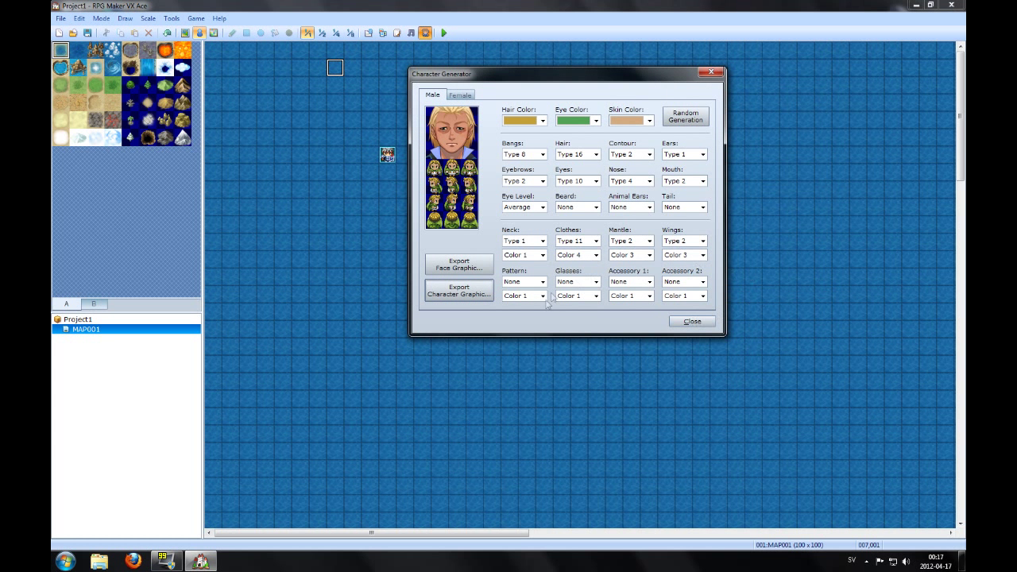
Close the generator and show the first actor's character graphic picker in the Database Actors list
left_click(692, 321)
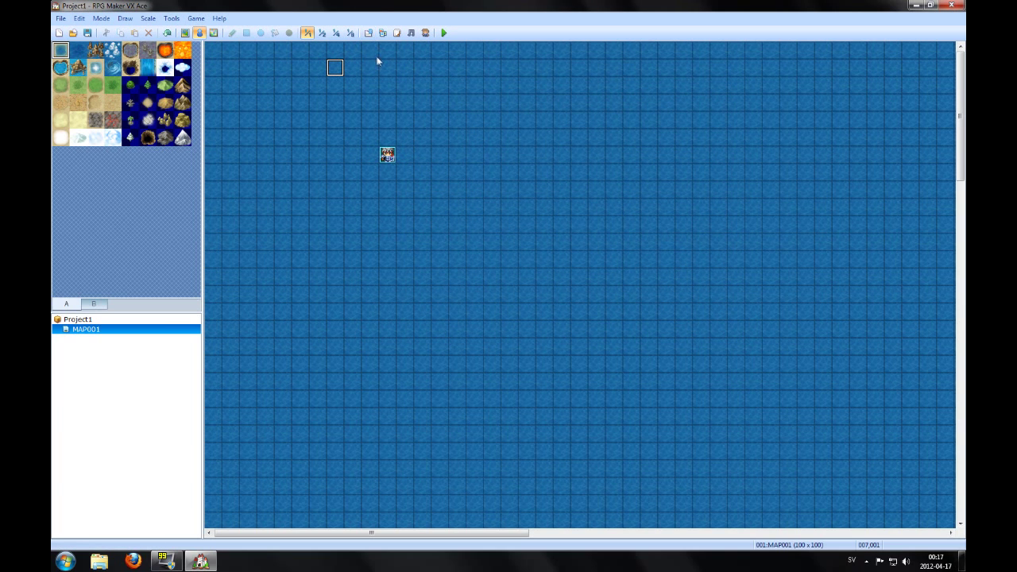
left_click(369, 32)
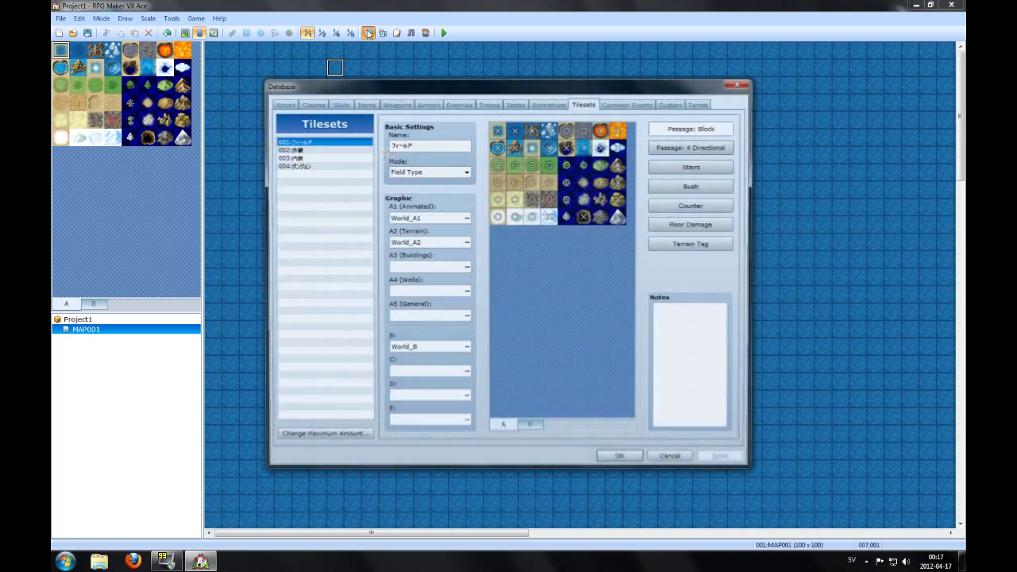
left_click(283, 103)
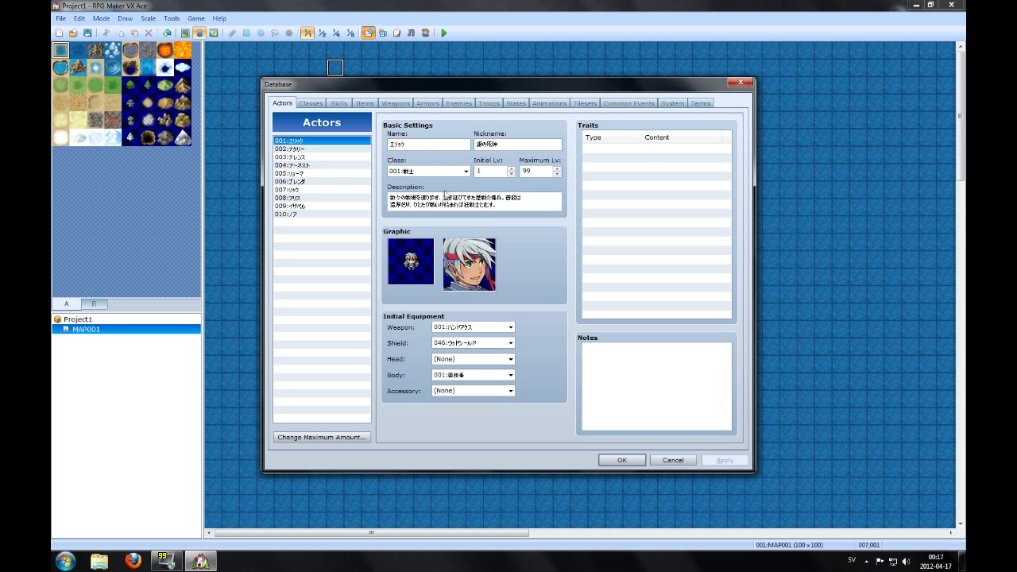
left_click(466, 172)
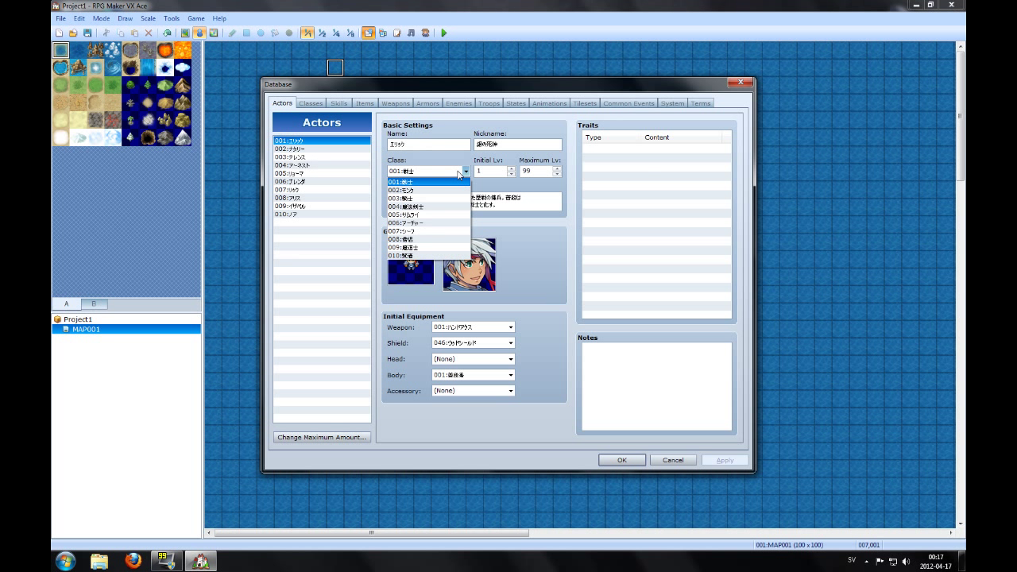
left_click(404, 182)
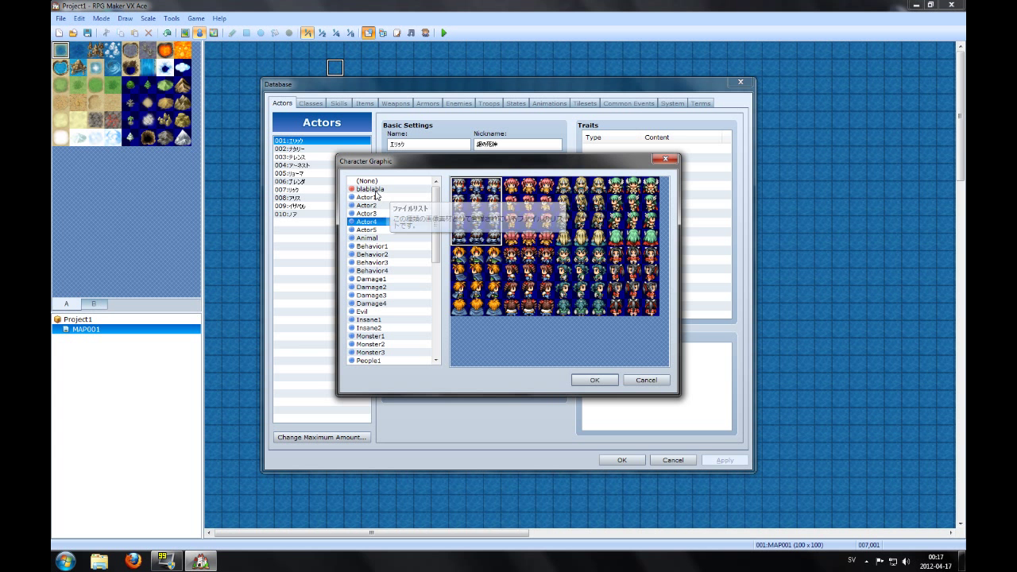
Assign the exported blond sprite and face to the first actor and save the database
left_click(370, 189)
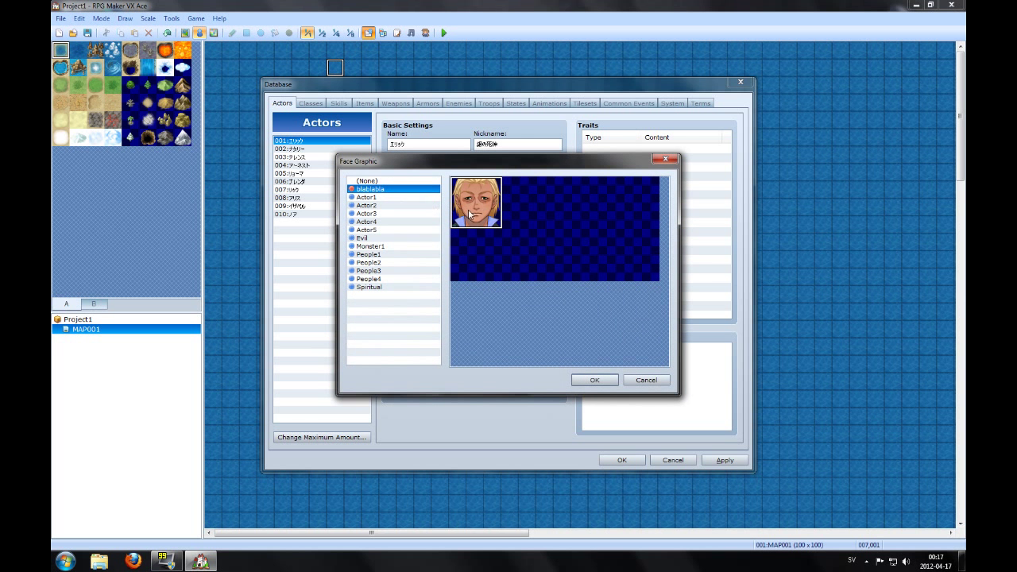
left_click(594, 378)
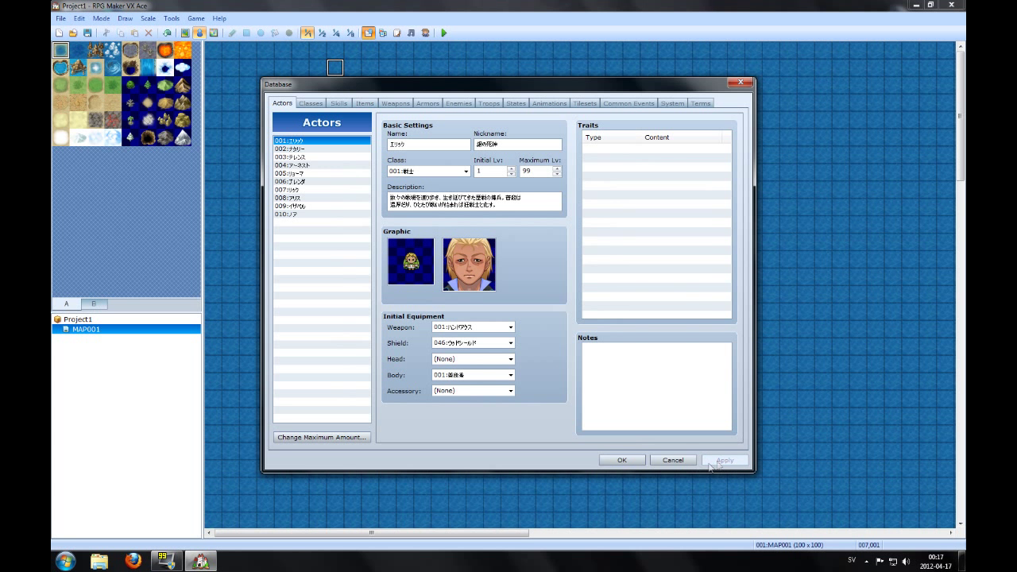
left_click(621, 459)
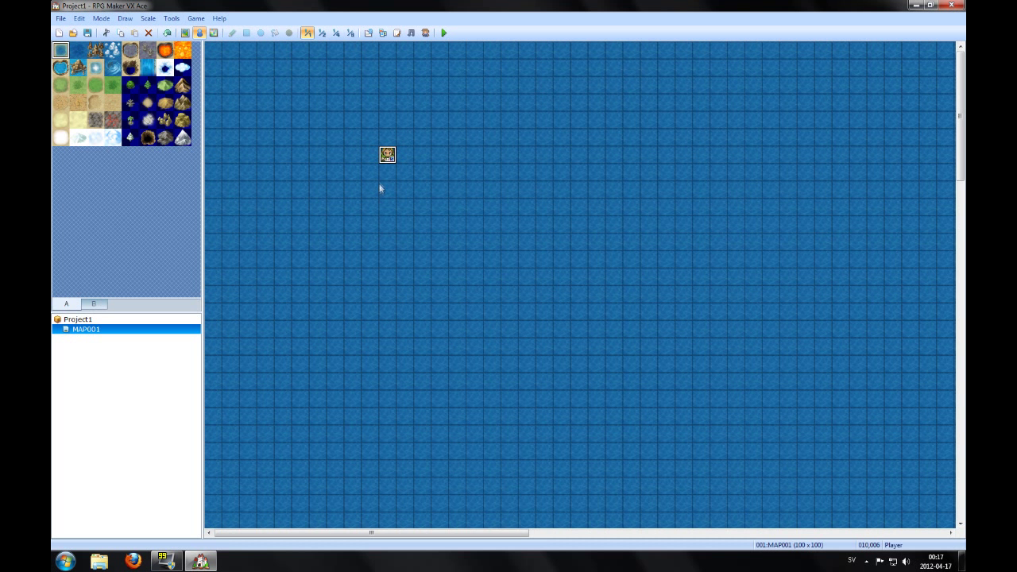
mouse_move(353, 102)
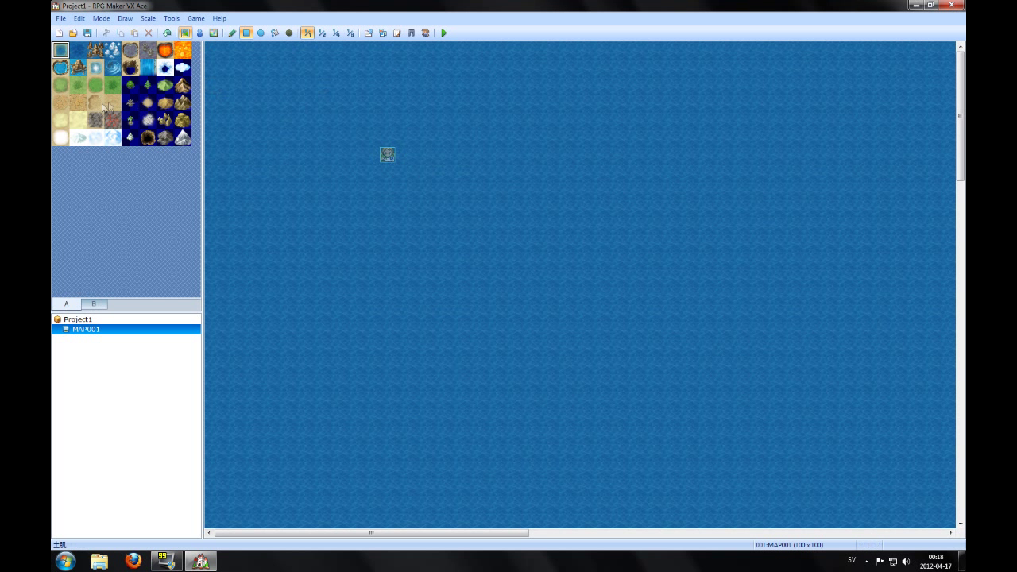
Paint a large rectangular grass autotile island into the upper-right ocean of MAP001
left_click(61, 86)
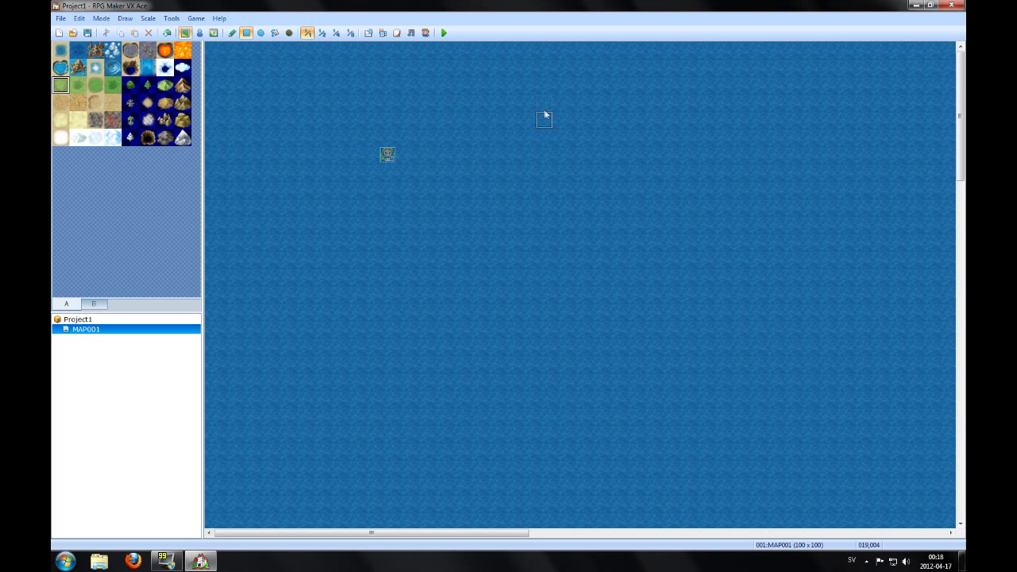
left_click_drag(543, 119, 840, 310)
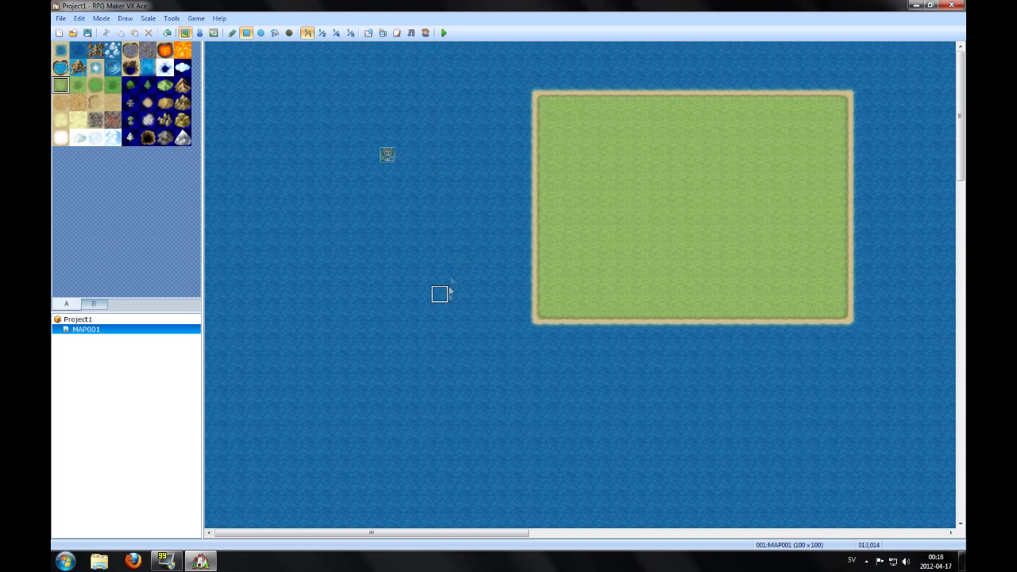
mouse_move(649, 347)
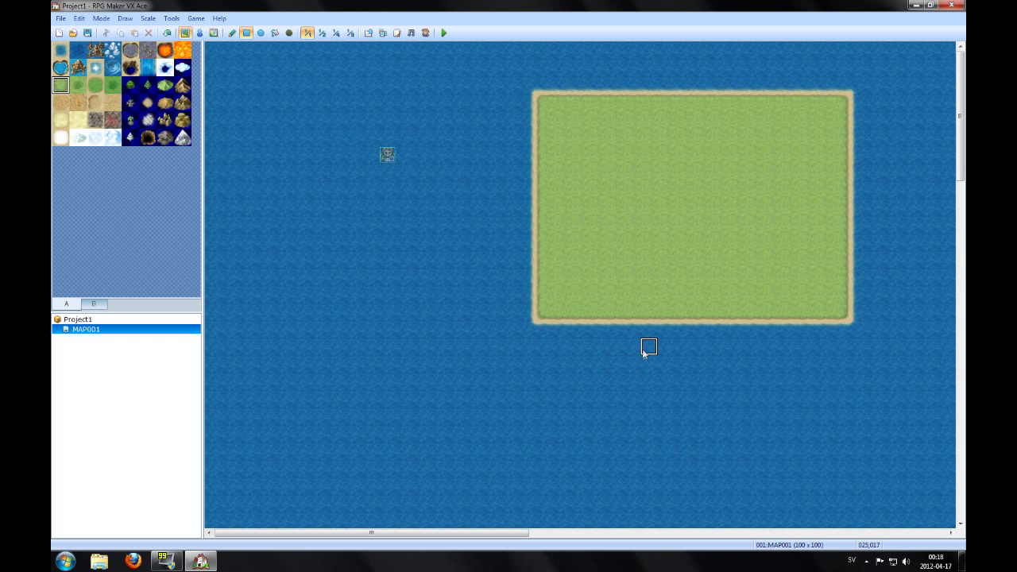